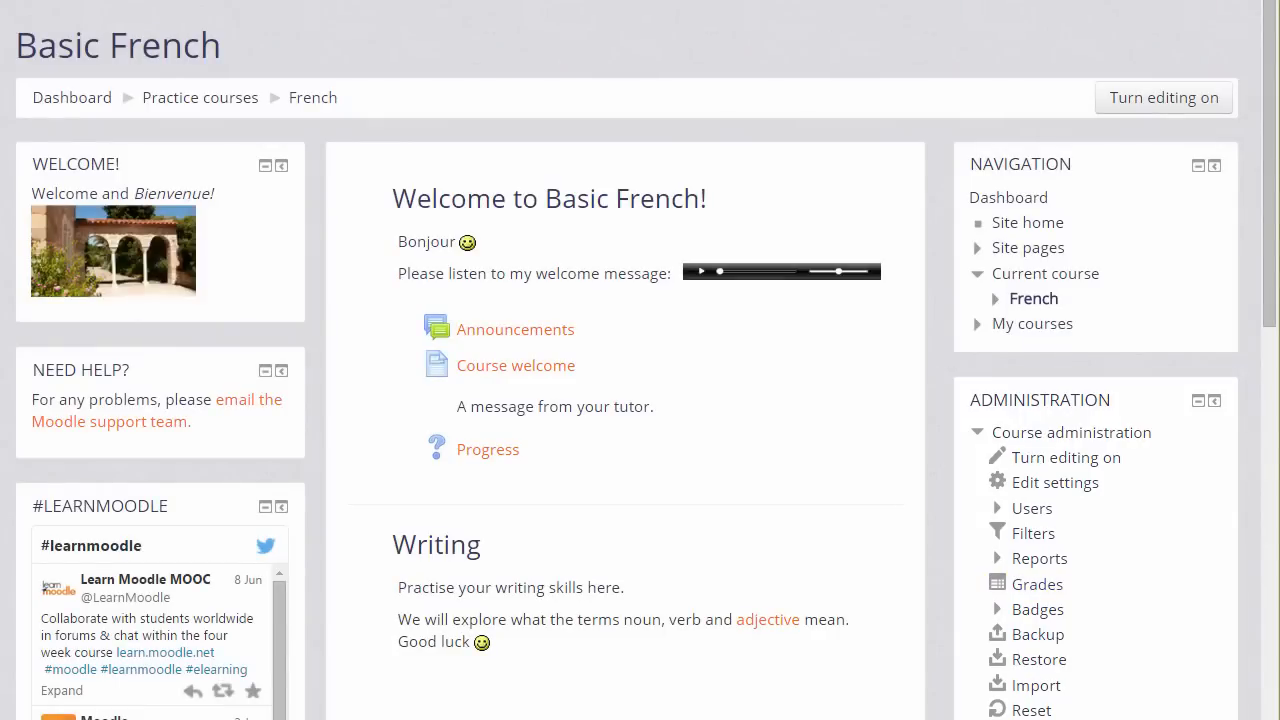
# Open the Grader report for Celebrating Cultures from the course Administration block.
pyautogui.click(1037, 584)
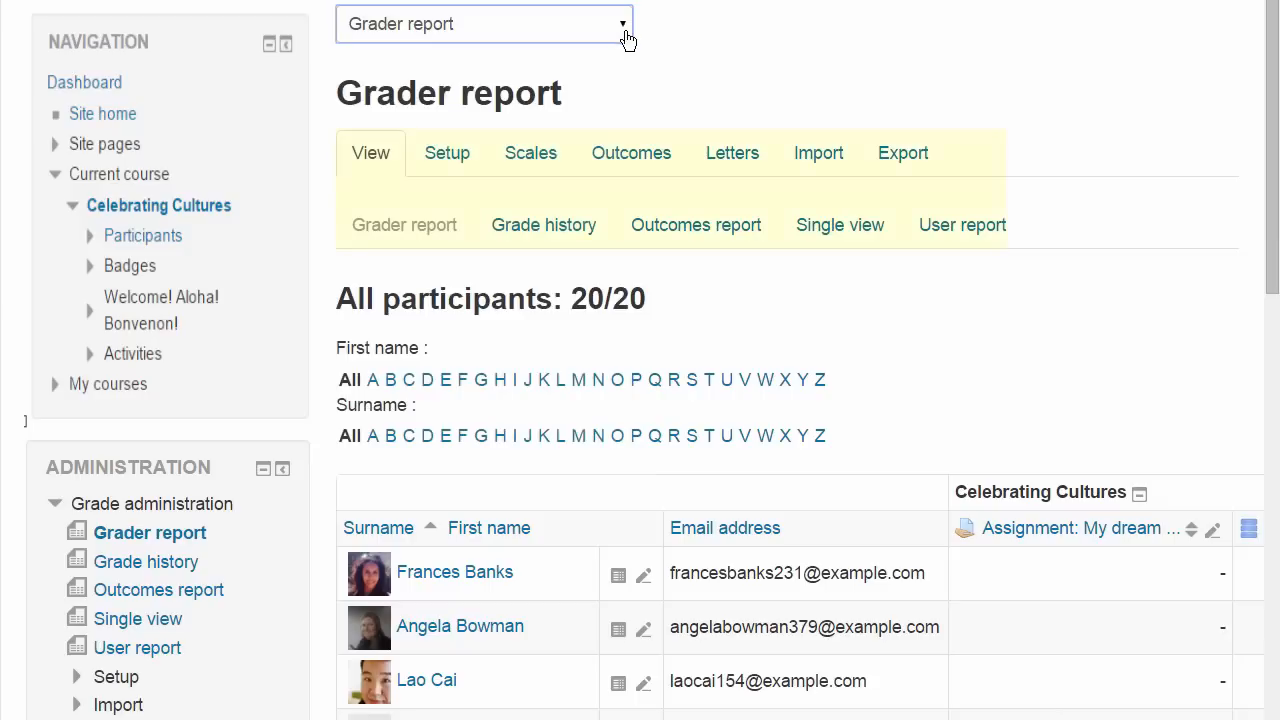
pyautogui.moveTo(631, 152)
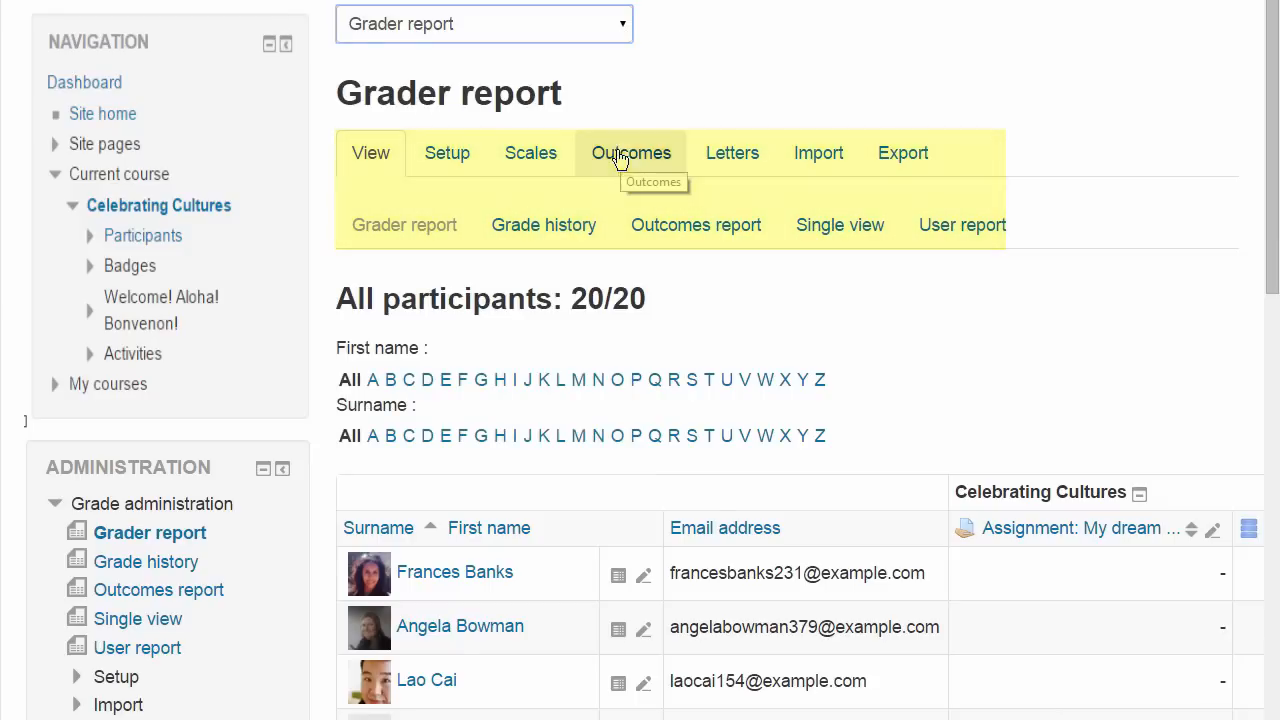
pyautogui.moveTo(315, 483)
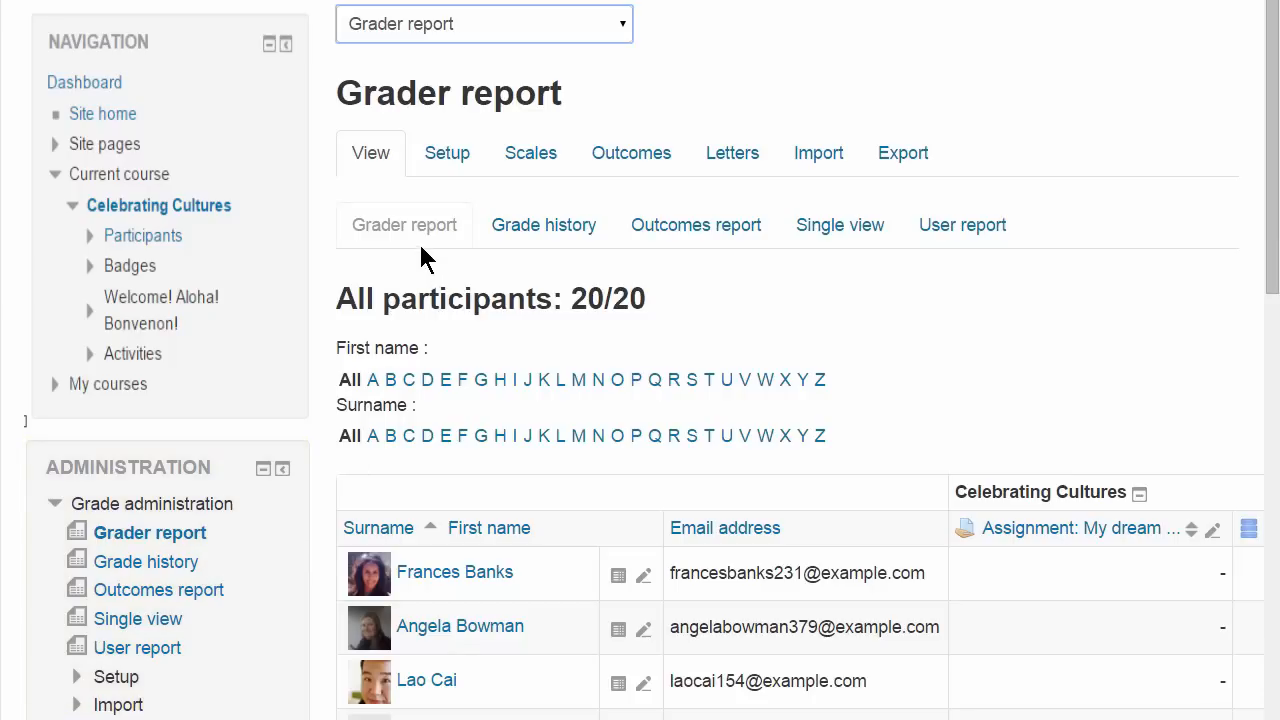
pyautogui.moveTo(1158, 270)
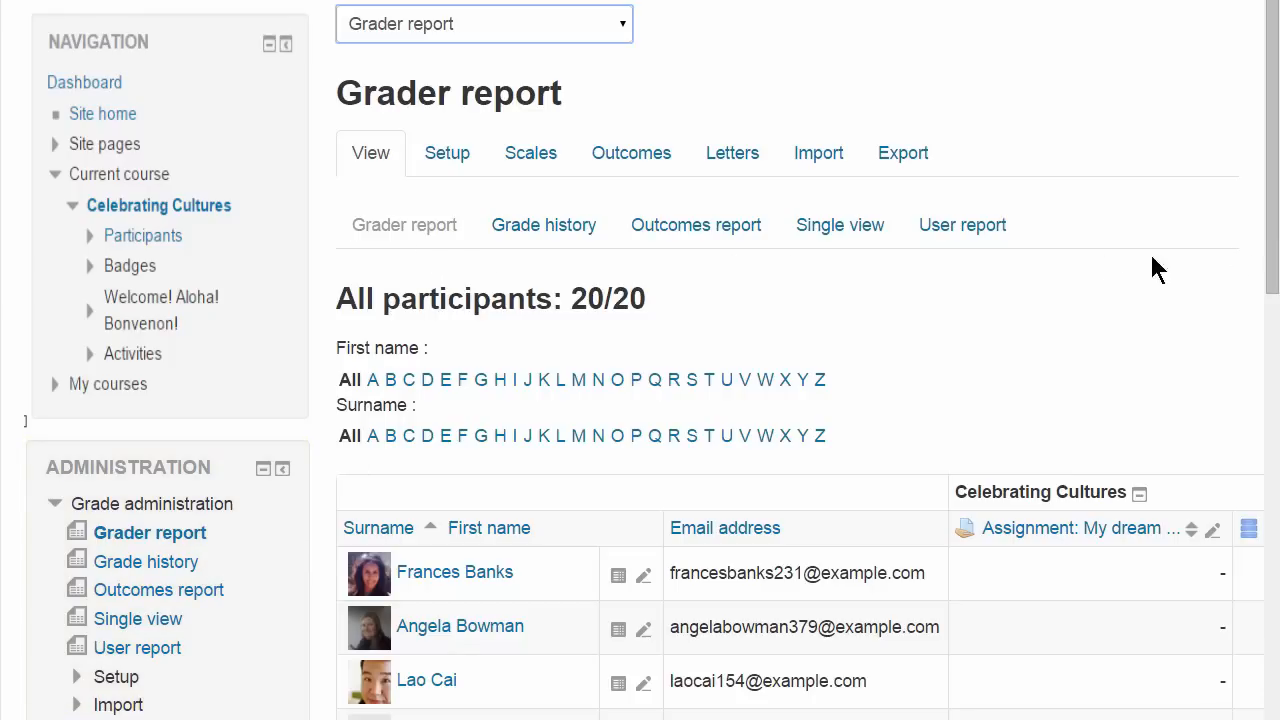
pyautogui.scroll(-3)
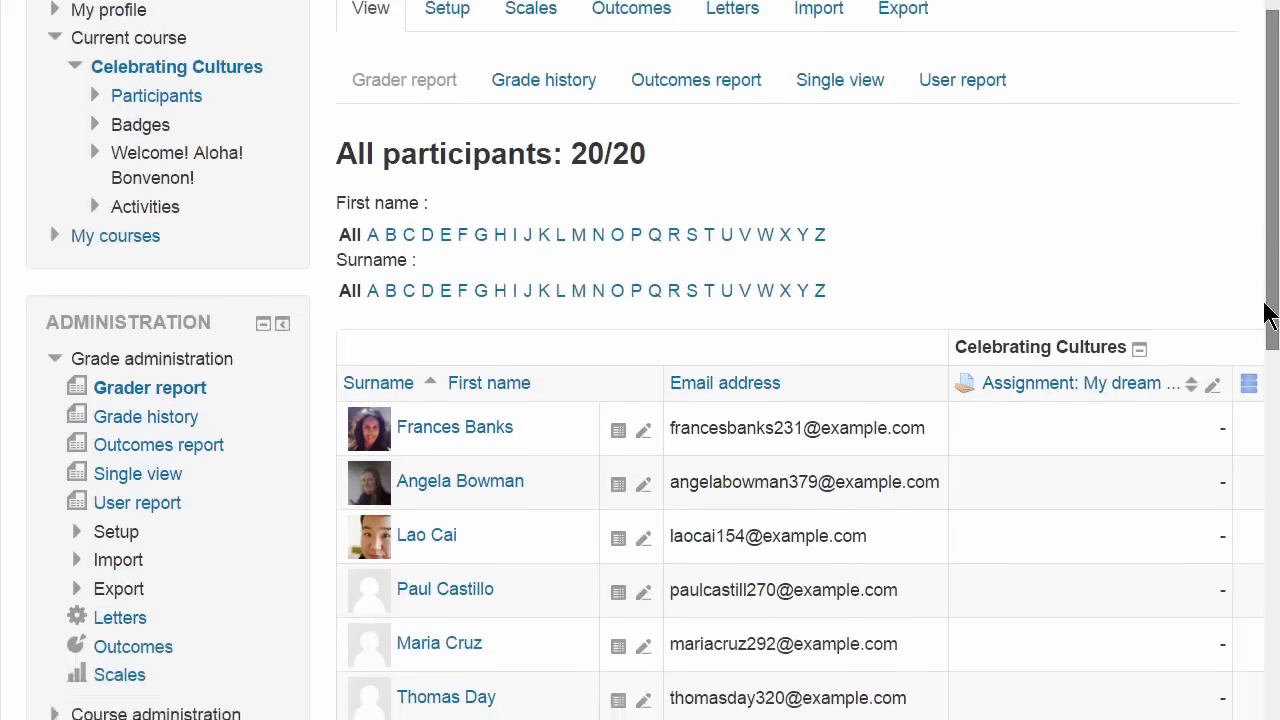
pyautogui.scroll(-3)
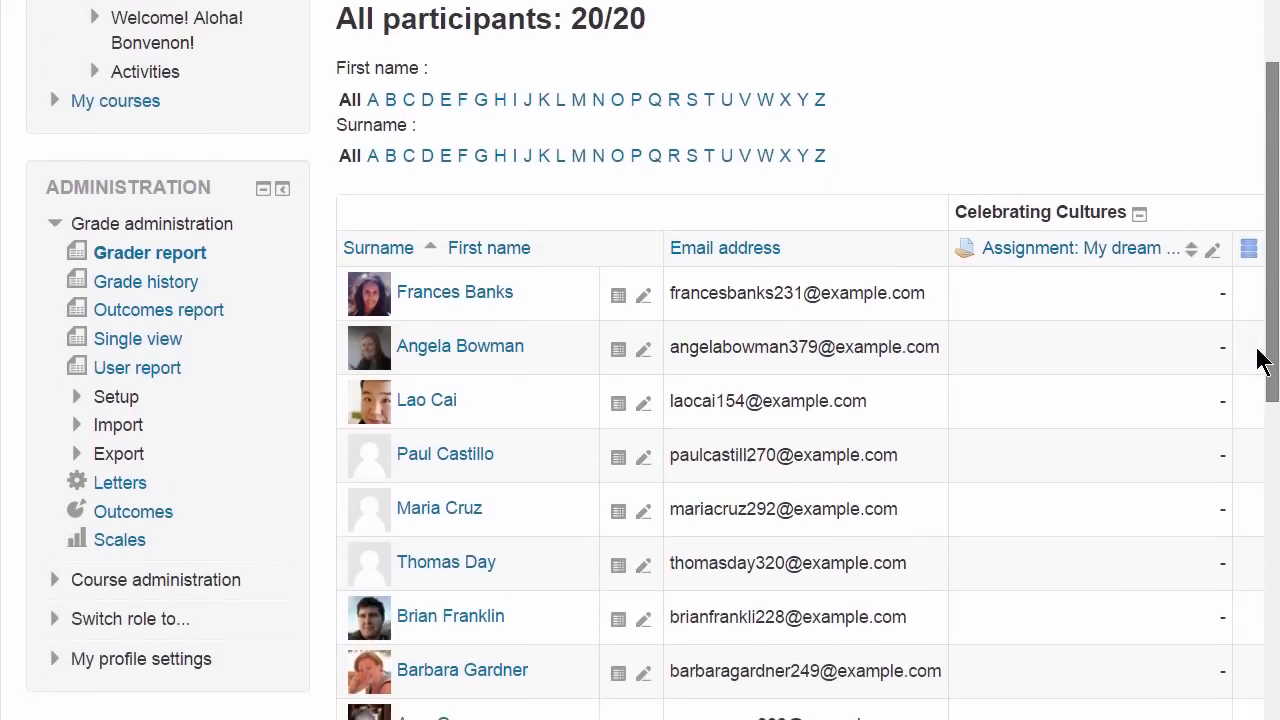
pyautogui.scroll(-3)
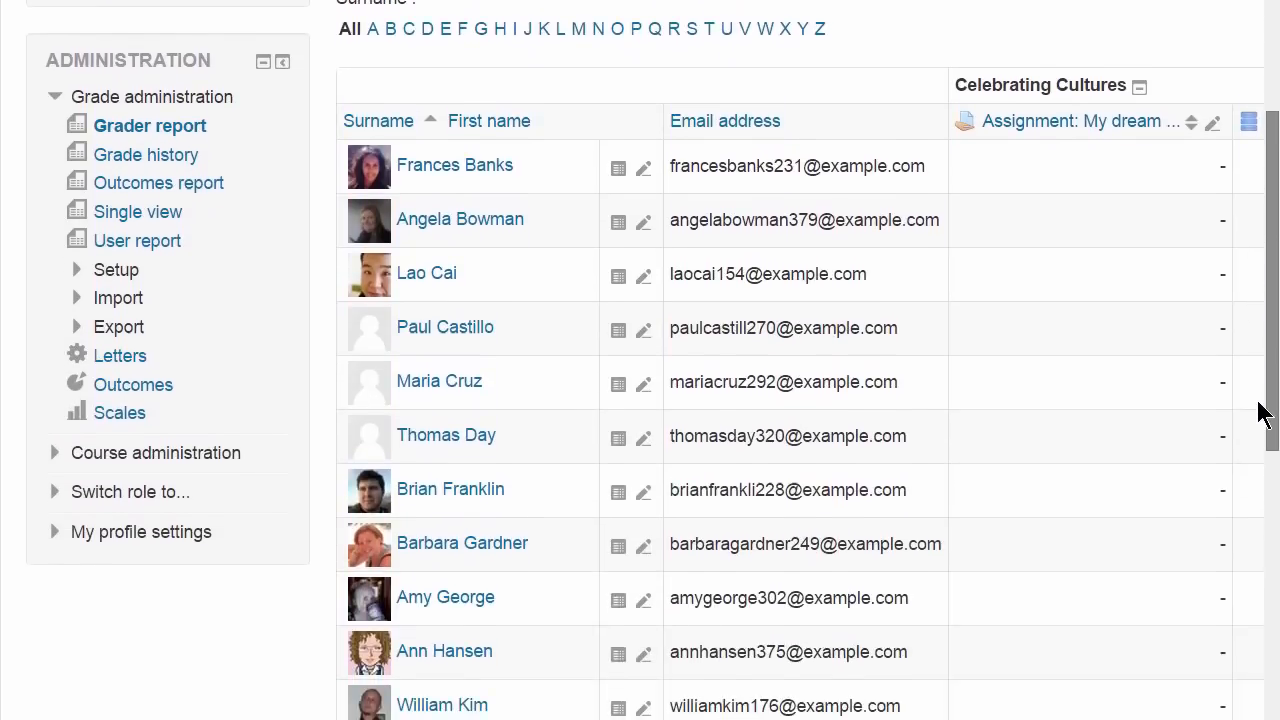
pyautogui.scroll(-3)
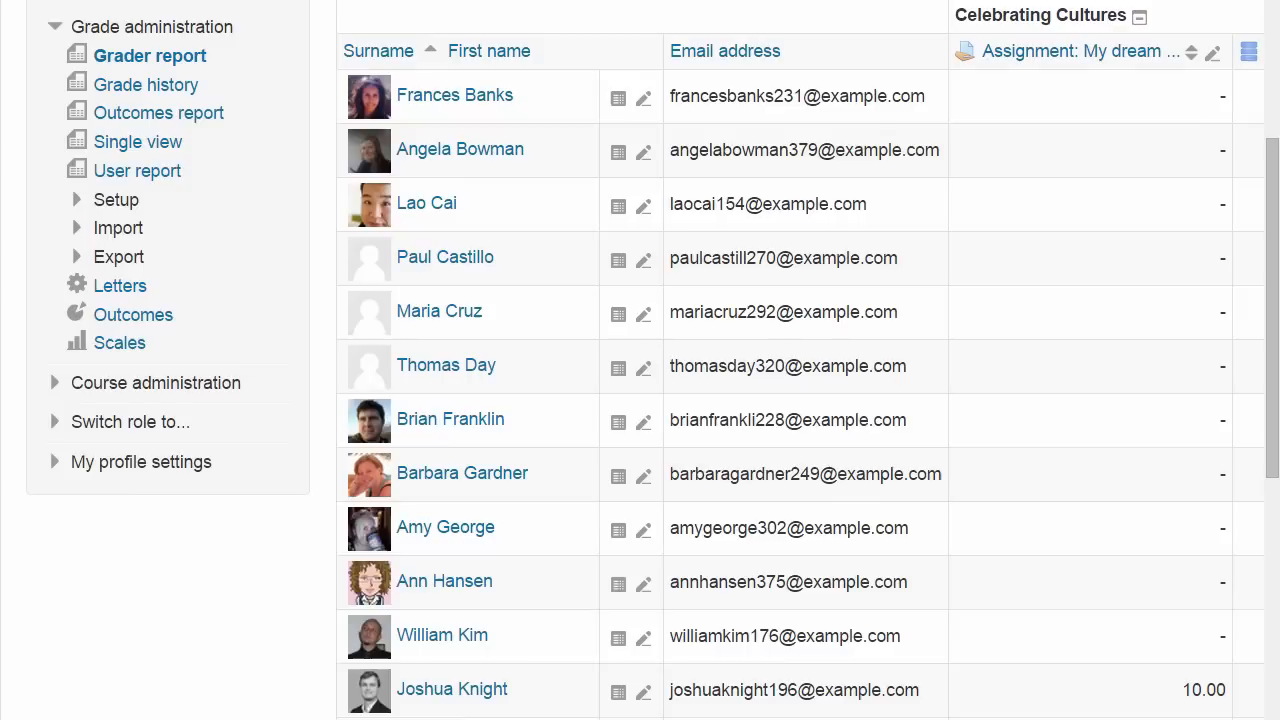
pyautogui.hscroll(3)
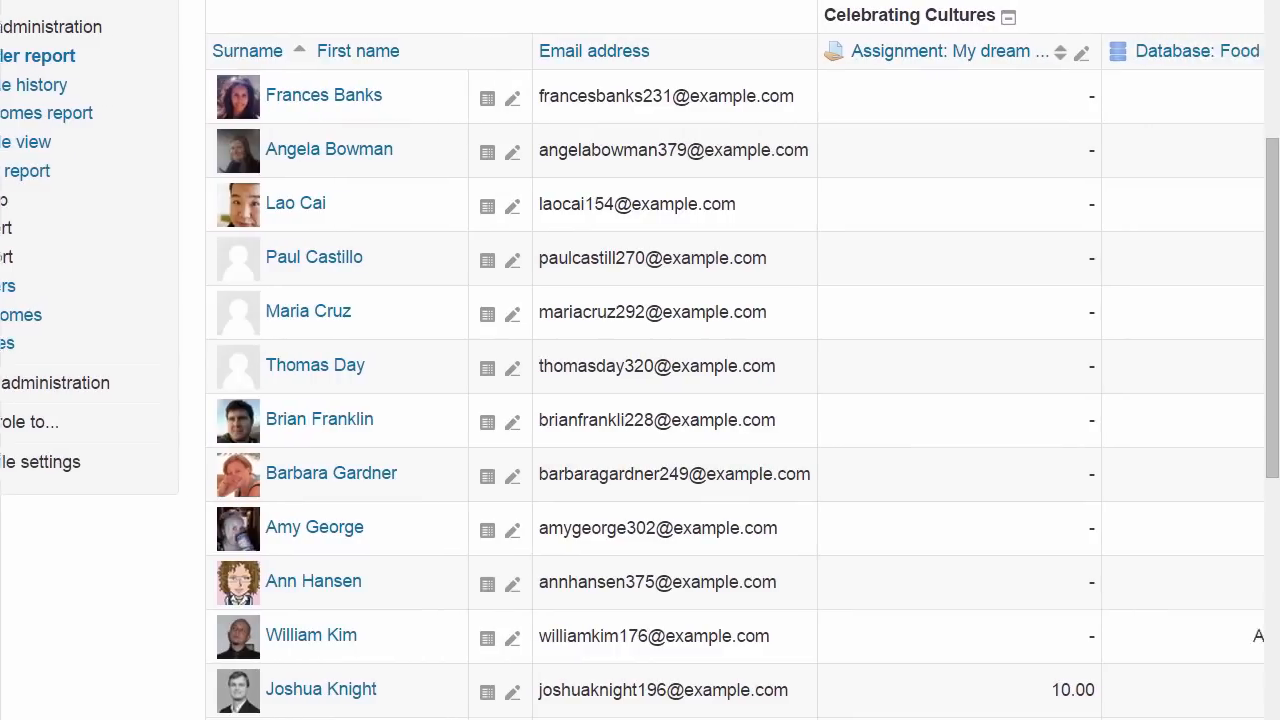
pyautogui.hscroll(3)
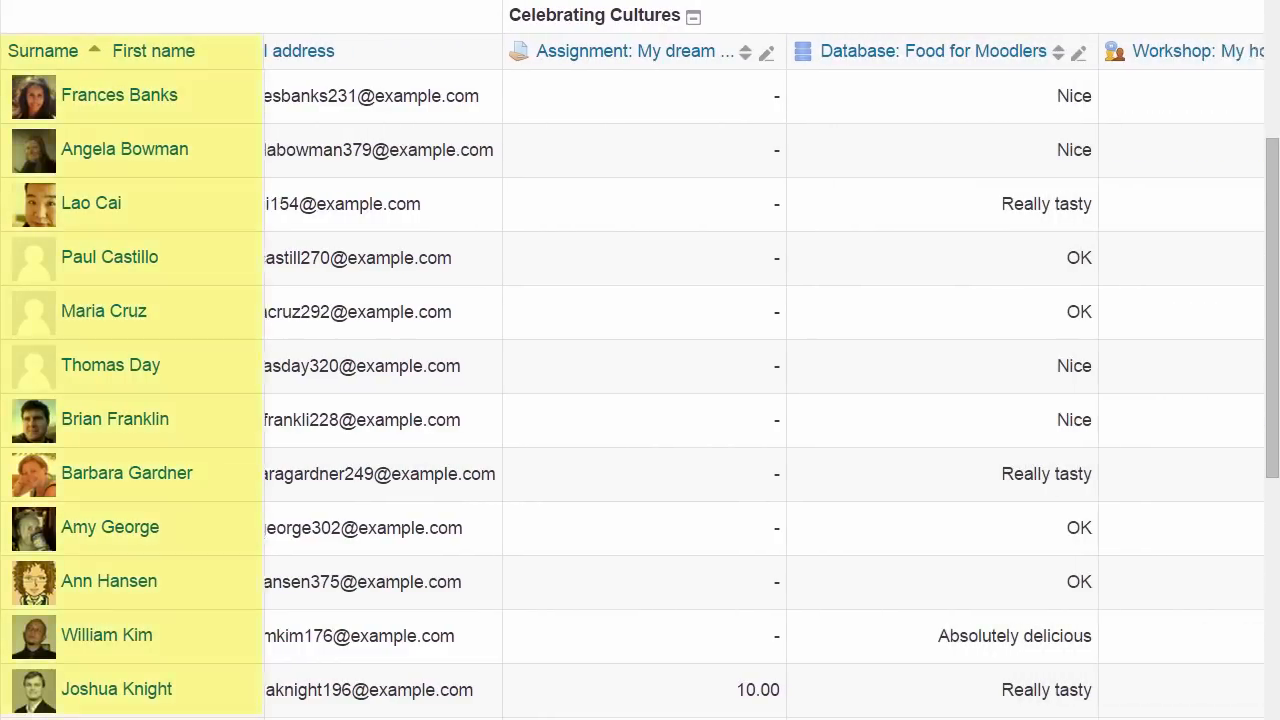
pyautogui.hscroll(3)
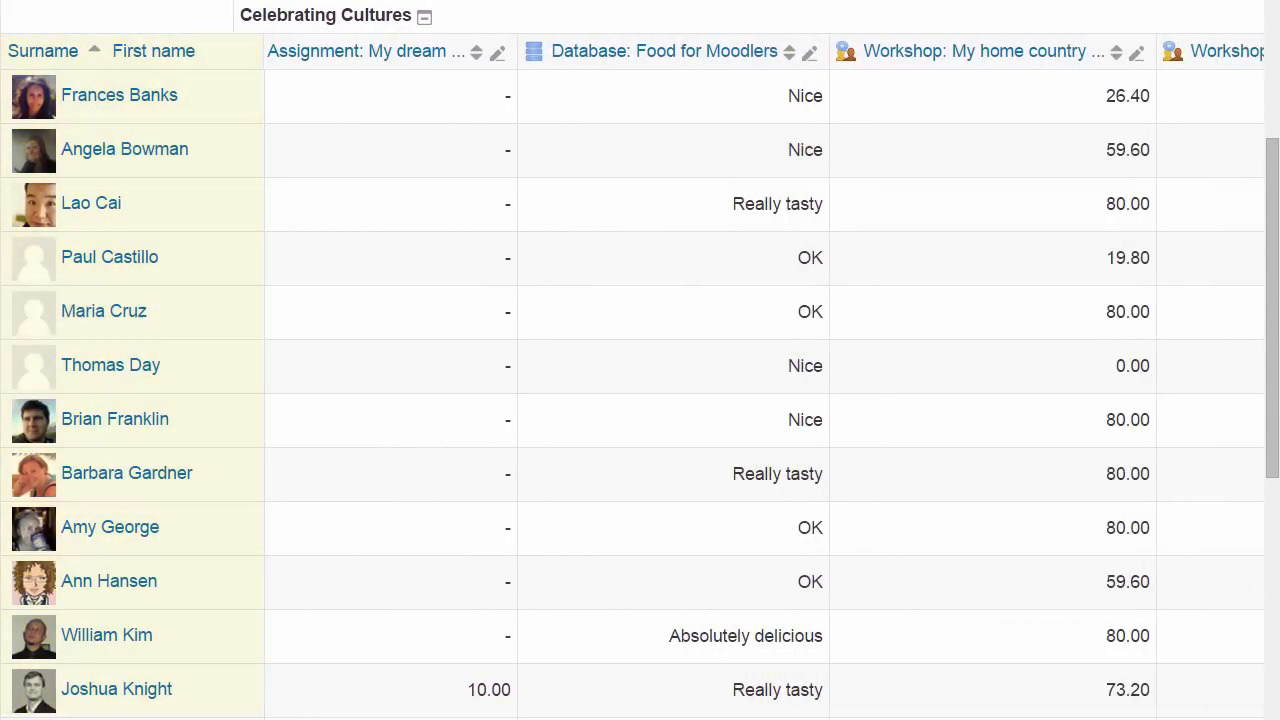
pyautogui.hscroll(3)
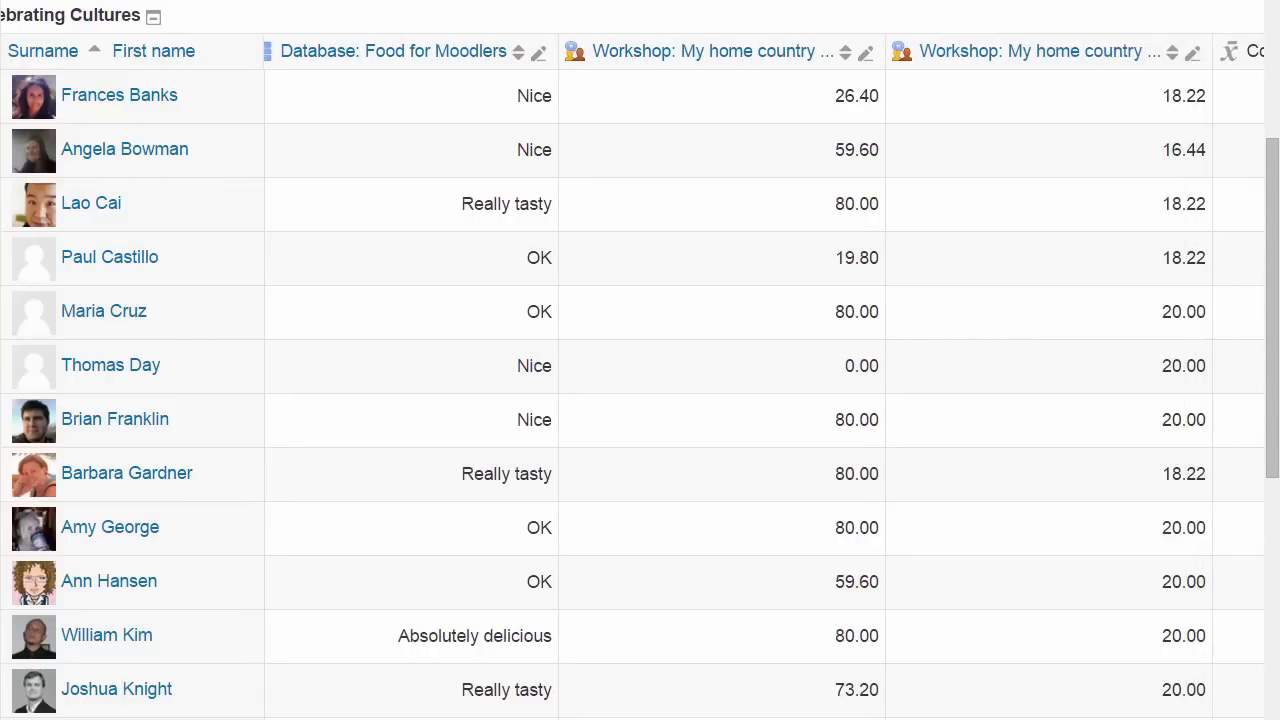
pyautogui.scroll(-3)
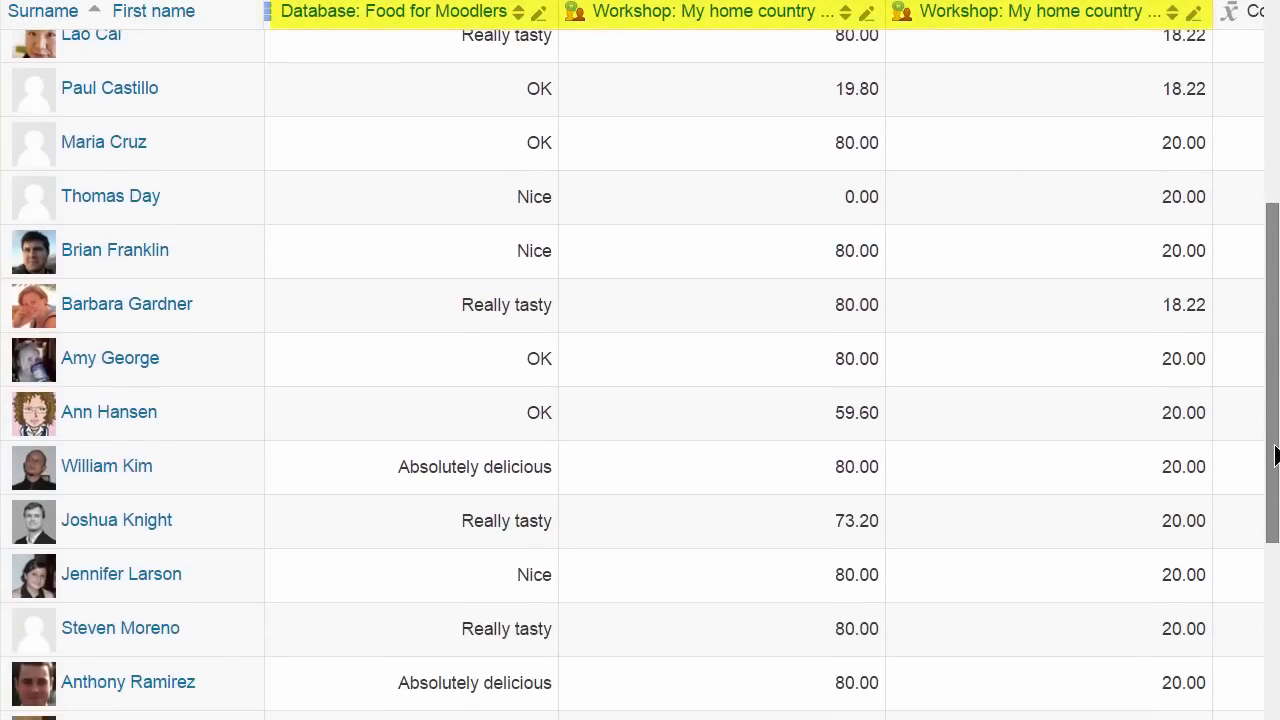
pyautogui.scroll(-3)
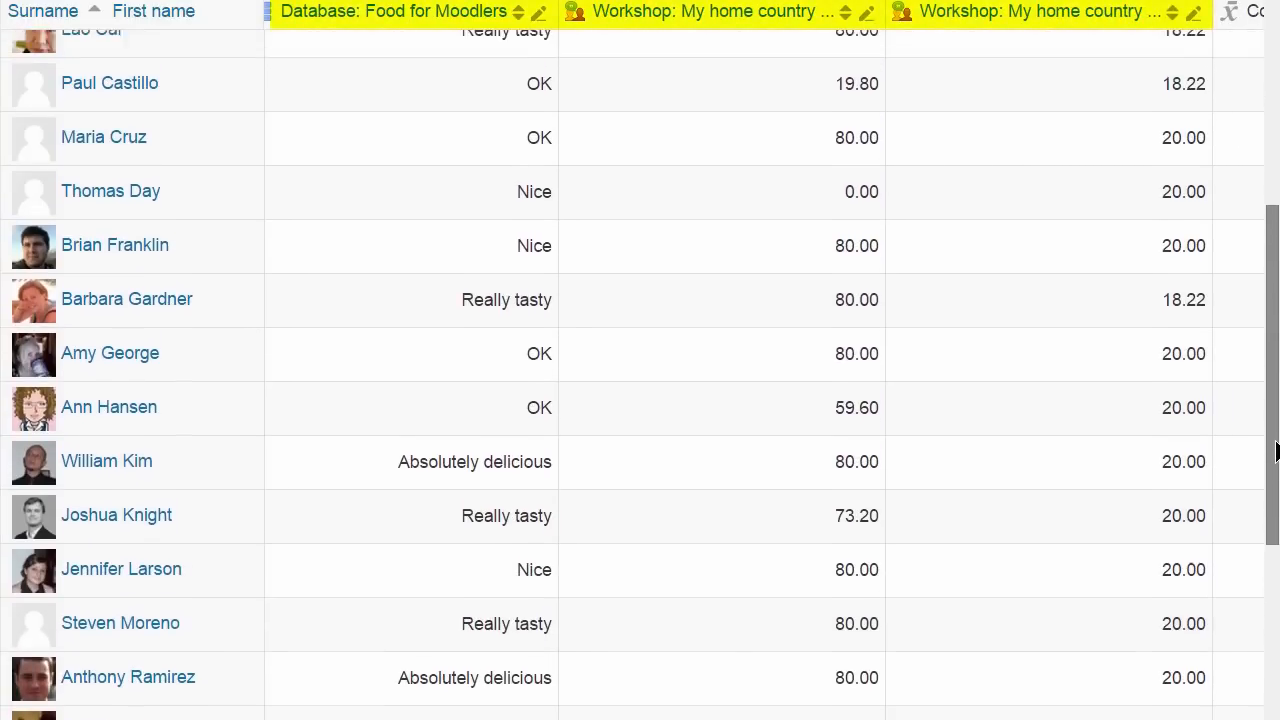
pyautogui.scroll(3)
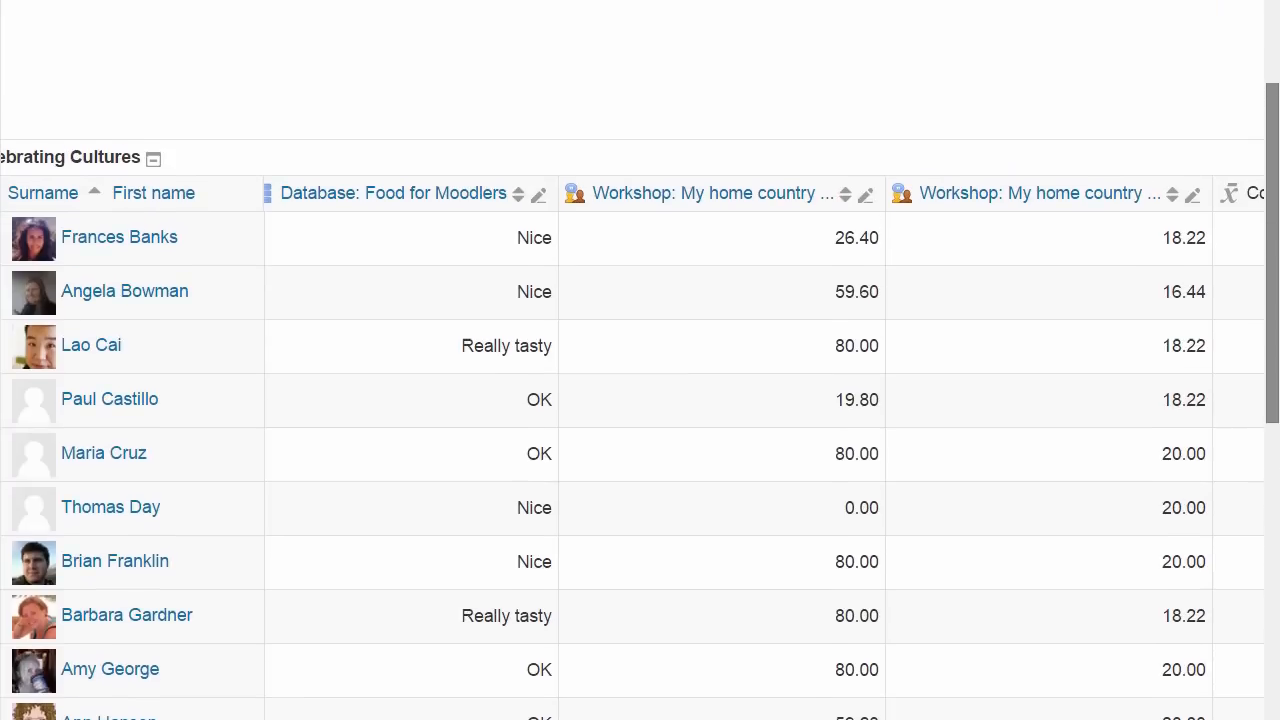
pyautogui.scroll(3)
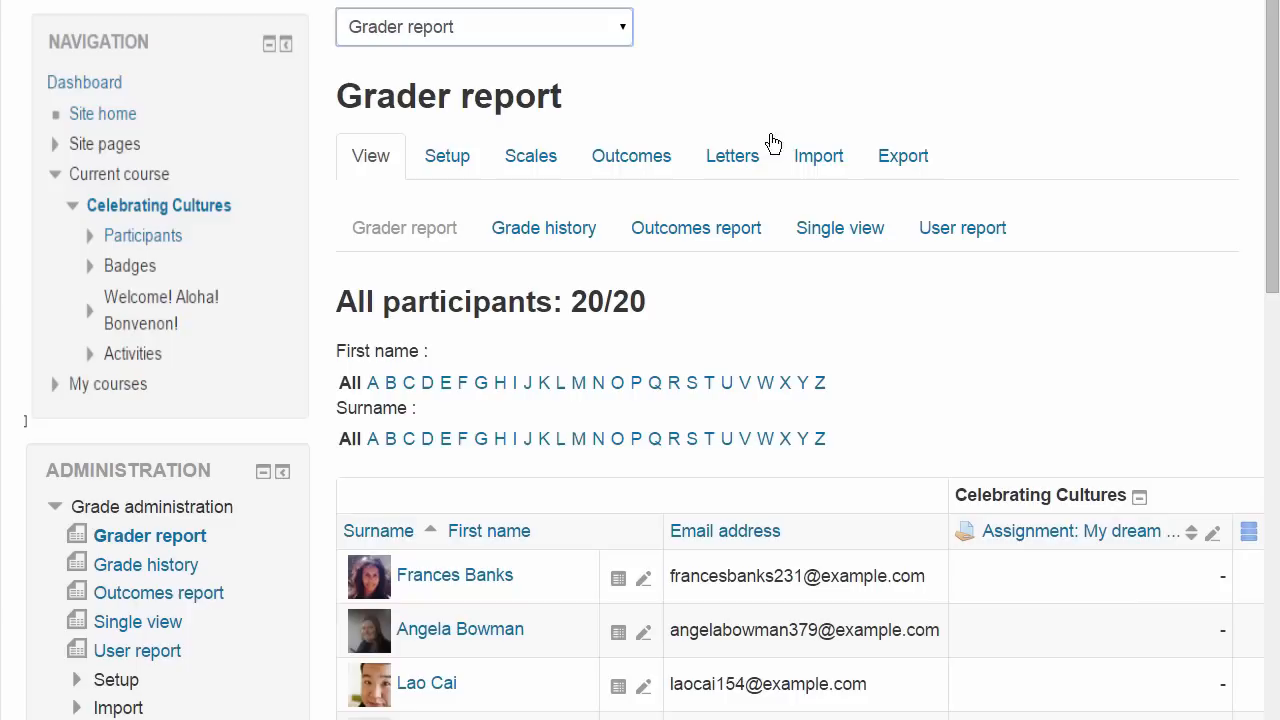
pyautogui.moveTo(543, 227)
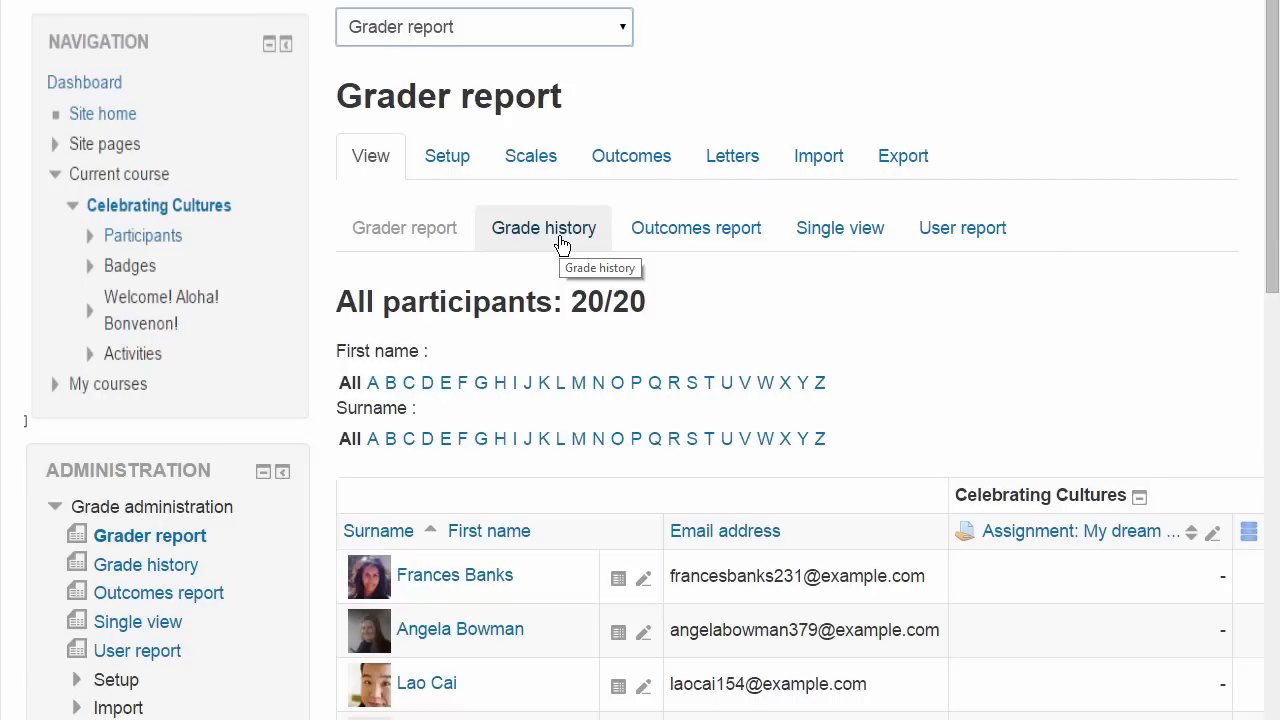
pyautogui.moveTo(839, 228)
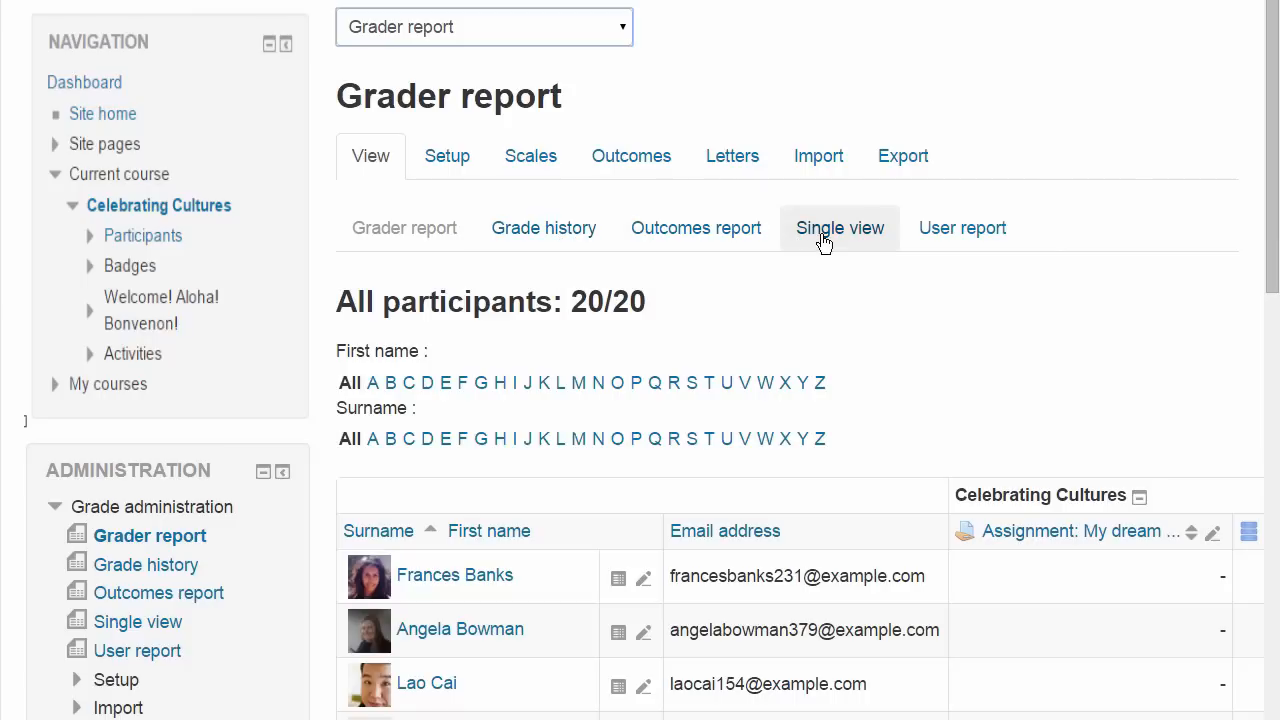
# Open the single-view User report for one student, then move on to Gradebook setup.
pyautogui.click(839, 227)
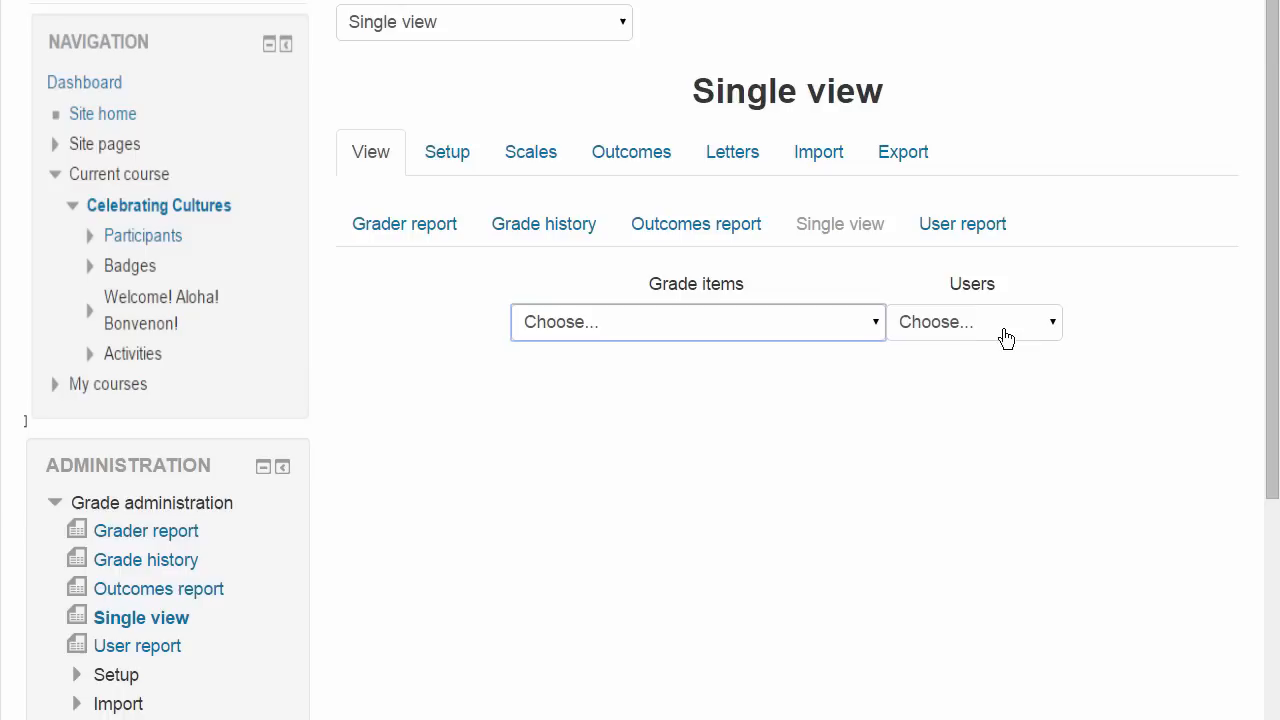
pyautogui.click(972, 322)
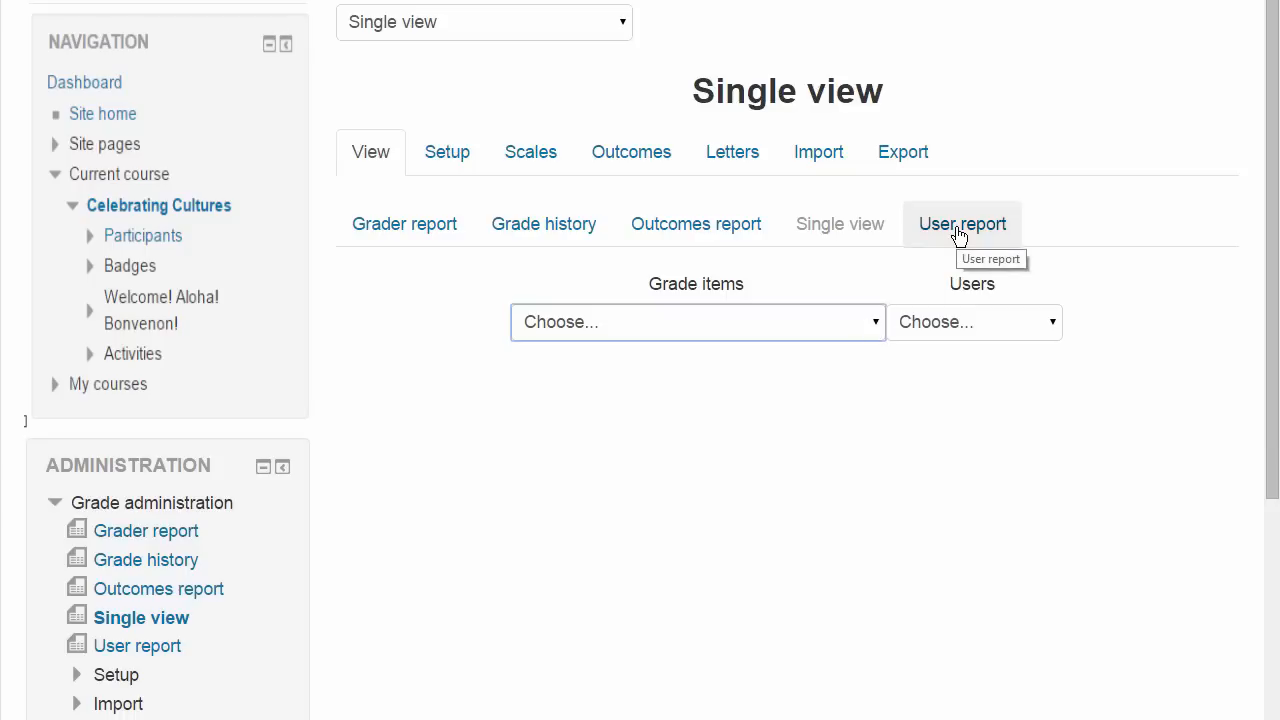
pyautogui.click(961, 223)
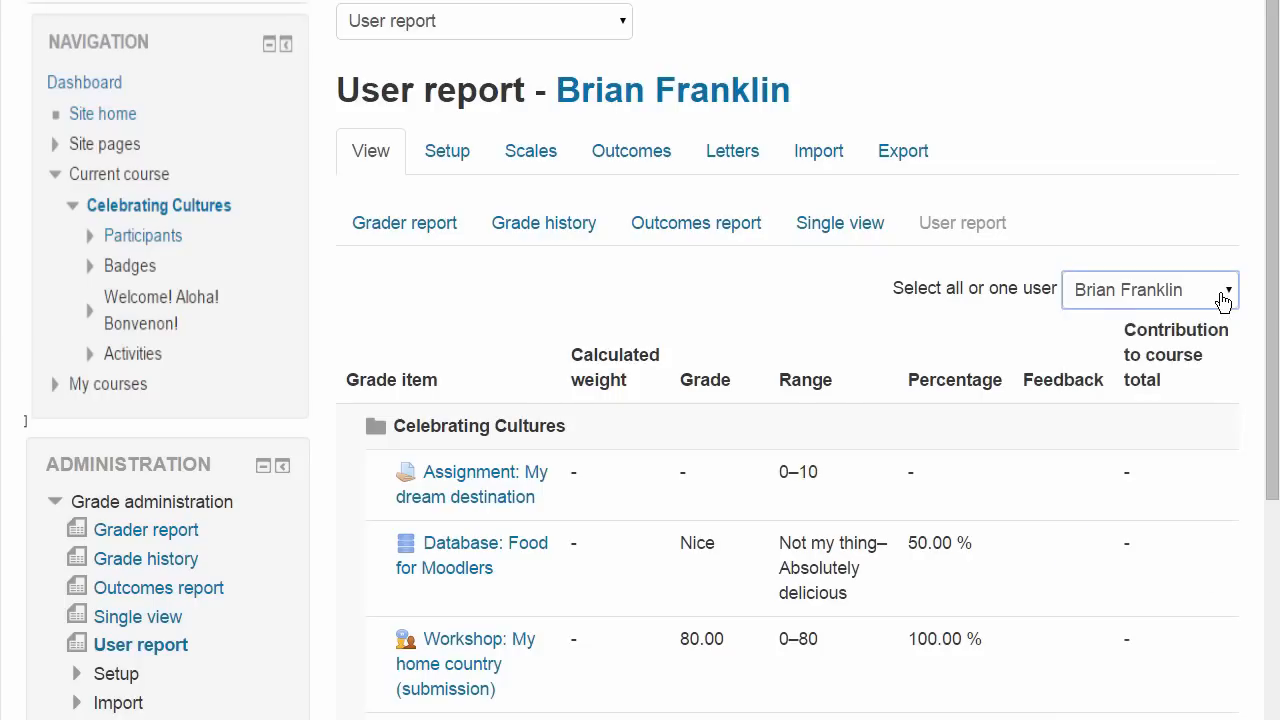
pyautogui.moveTo(520, 205)
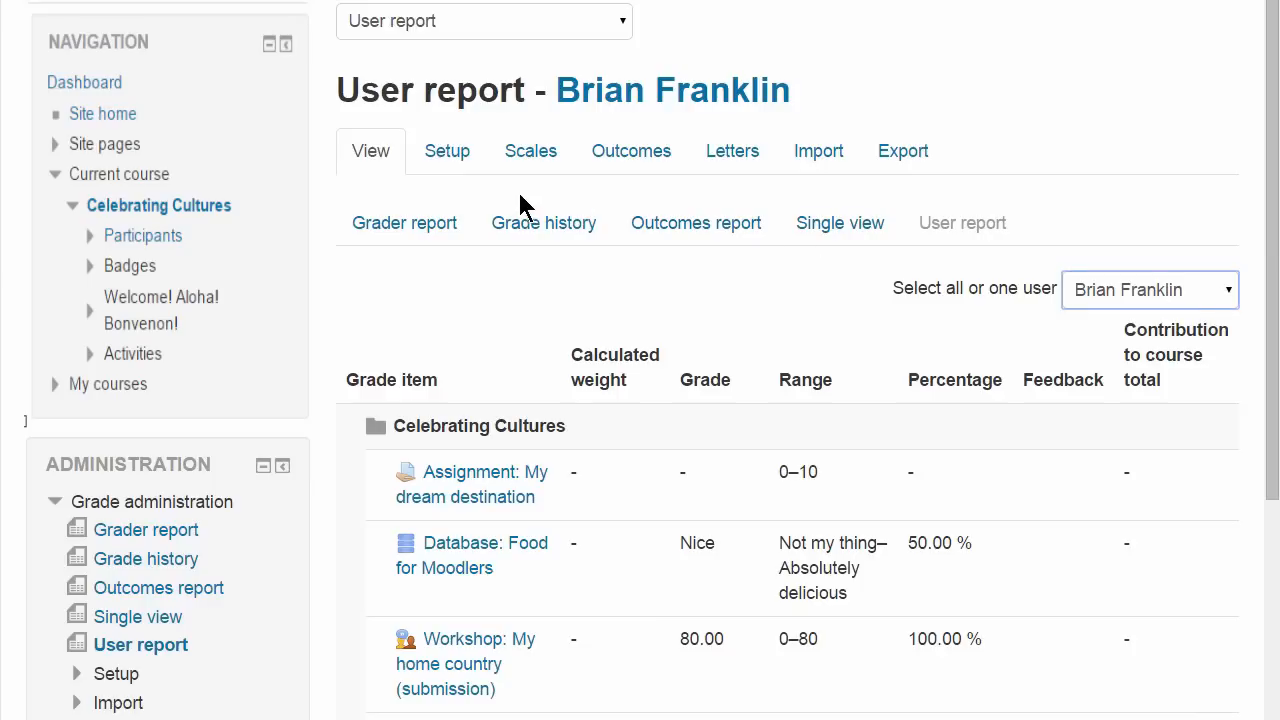
pyautogui.moveTo(448, 151)
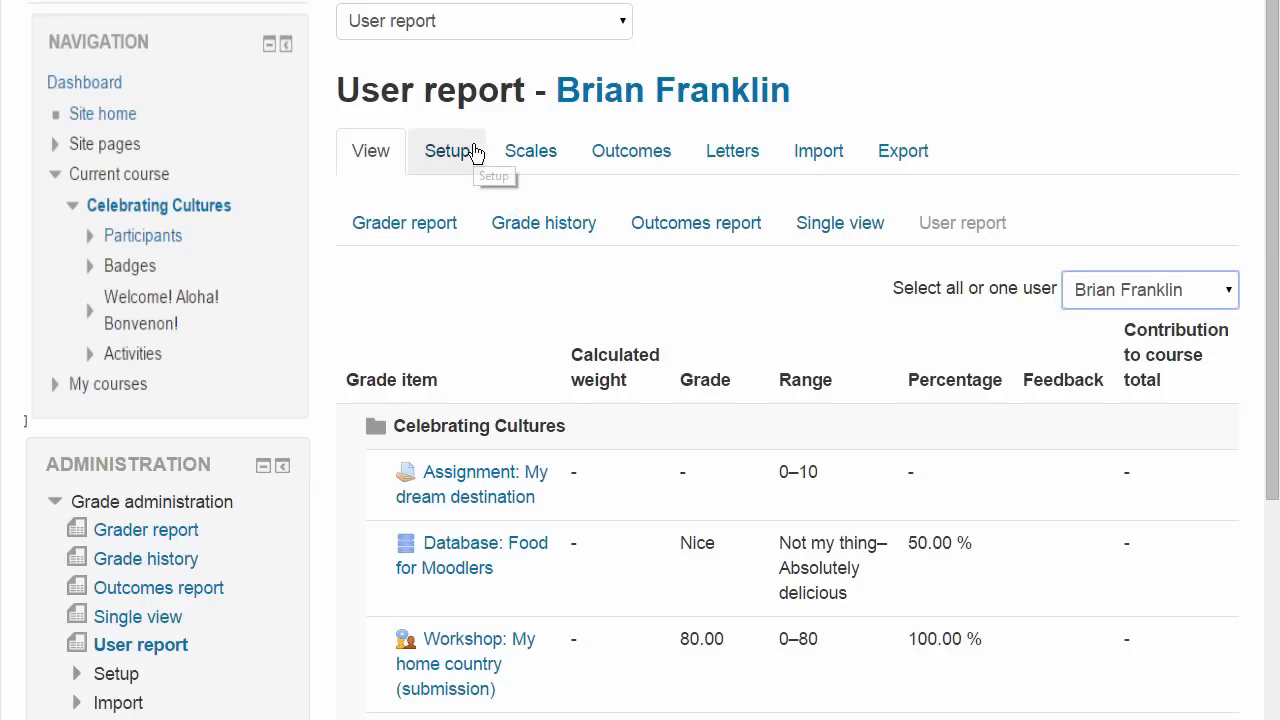
pyautogui.click(447, 151)
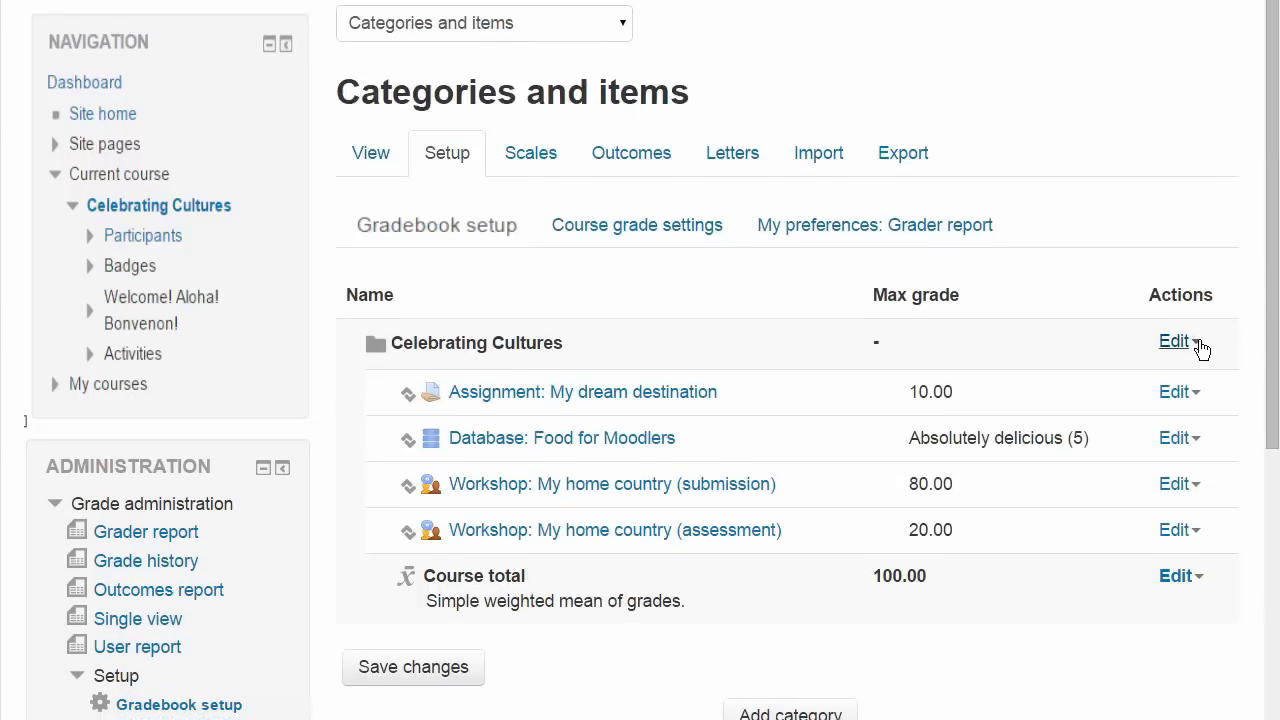
# Show the Edit actions for the Celebrating Cultures course grade category.
pyautogui.click(1180, 341)
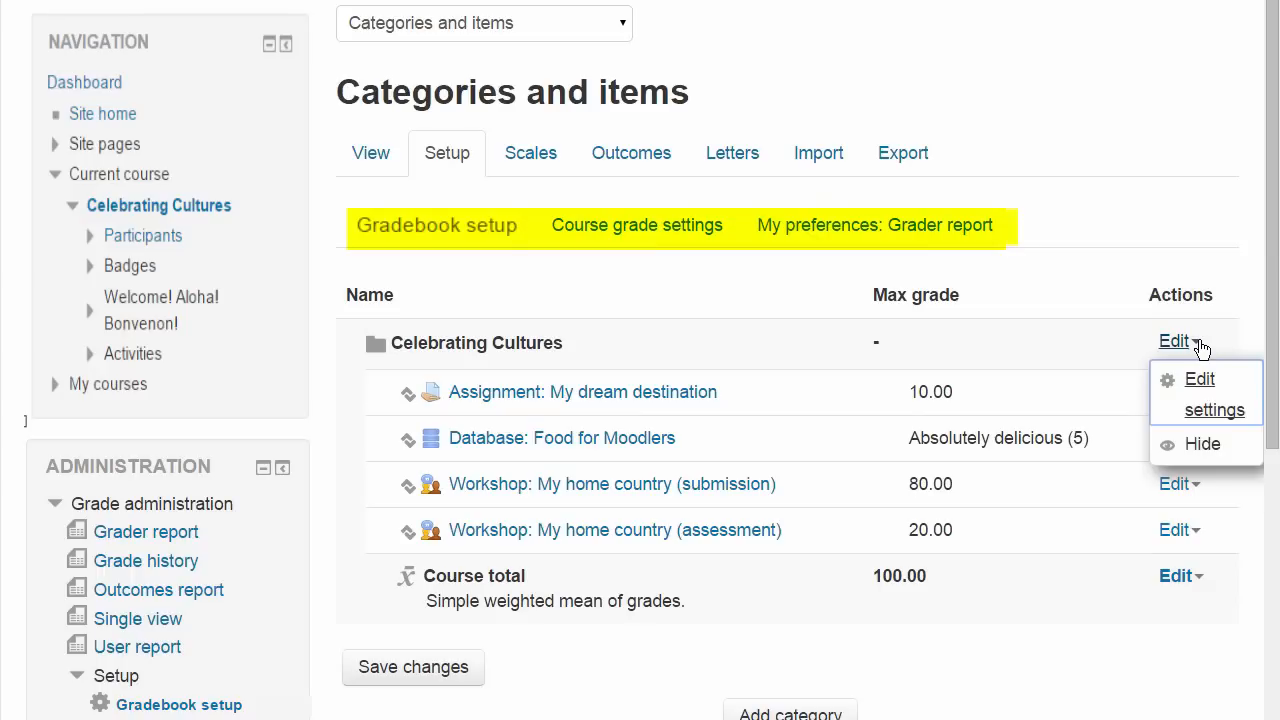
pyautogui.moveTo(950, 163)
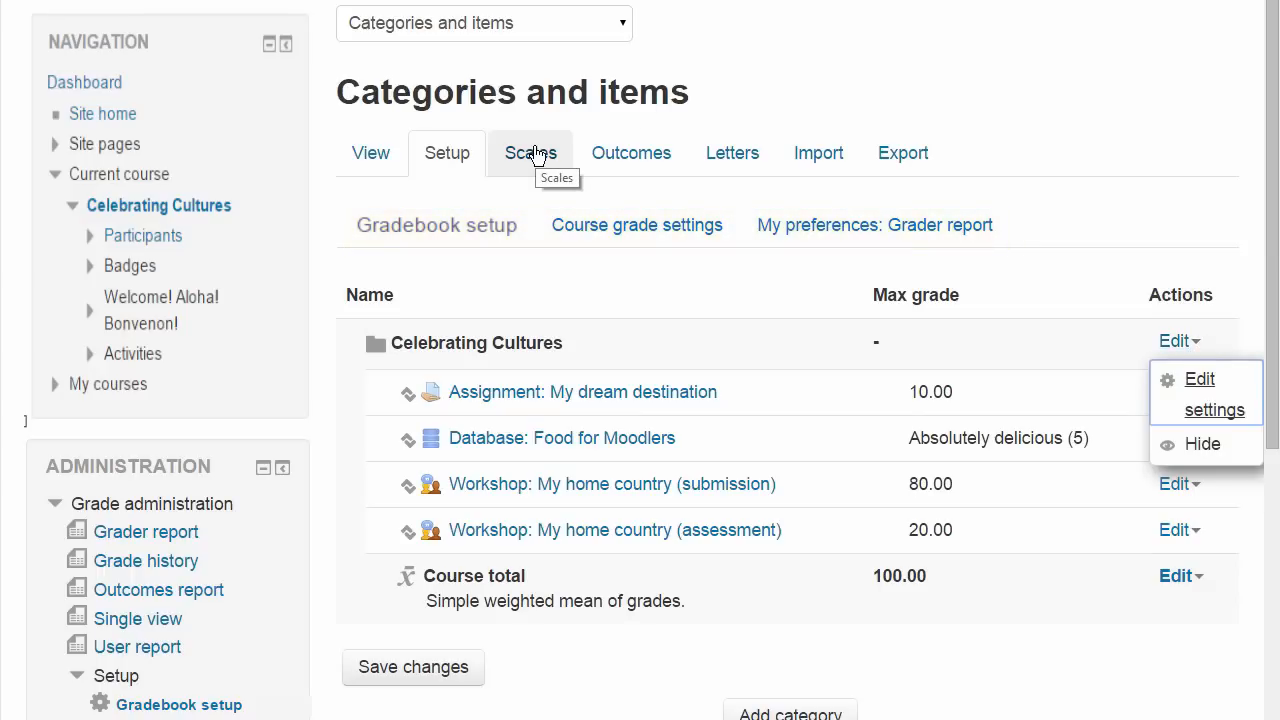
# Create a new course scale 'Vocational' with levels Fail,Pass,Merit,Distinction.
pyautogui.click(530, 152)
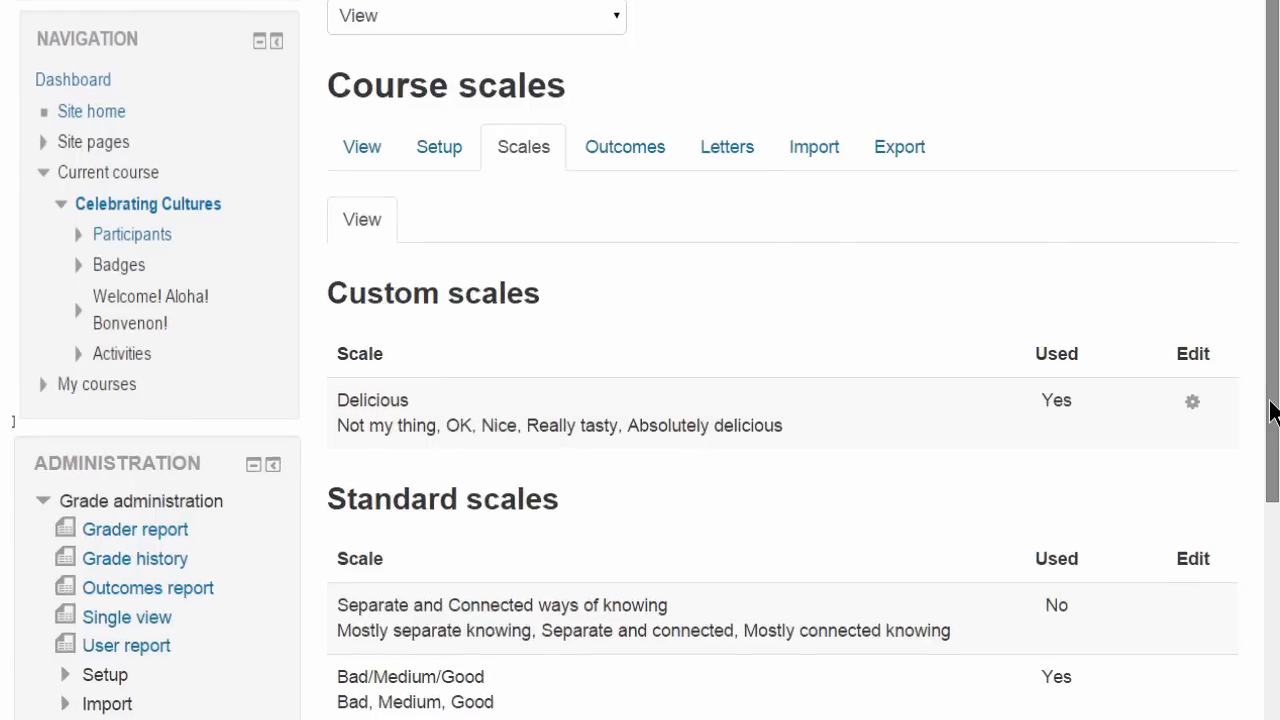
pyautogui.scroll(-3)
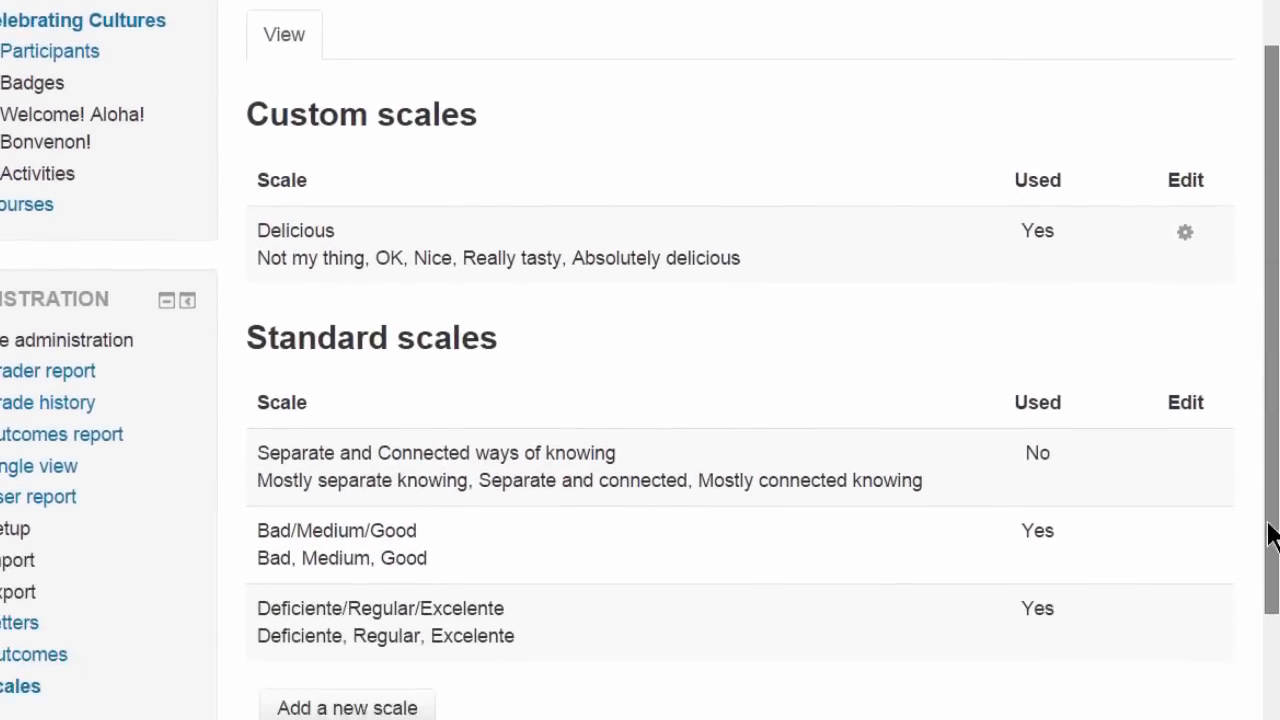
pyautogui.scroll(-3)
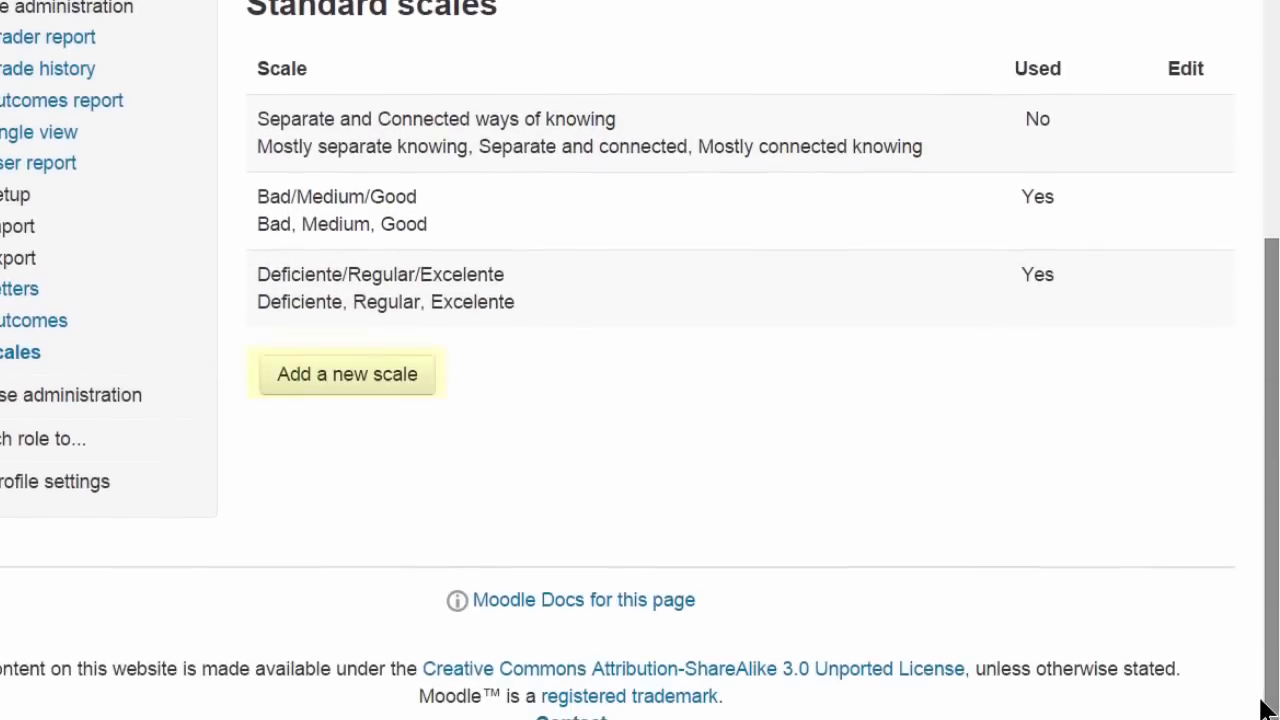
pyautogui.click(346, 373)
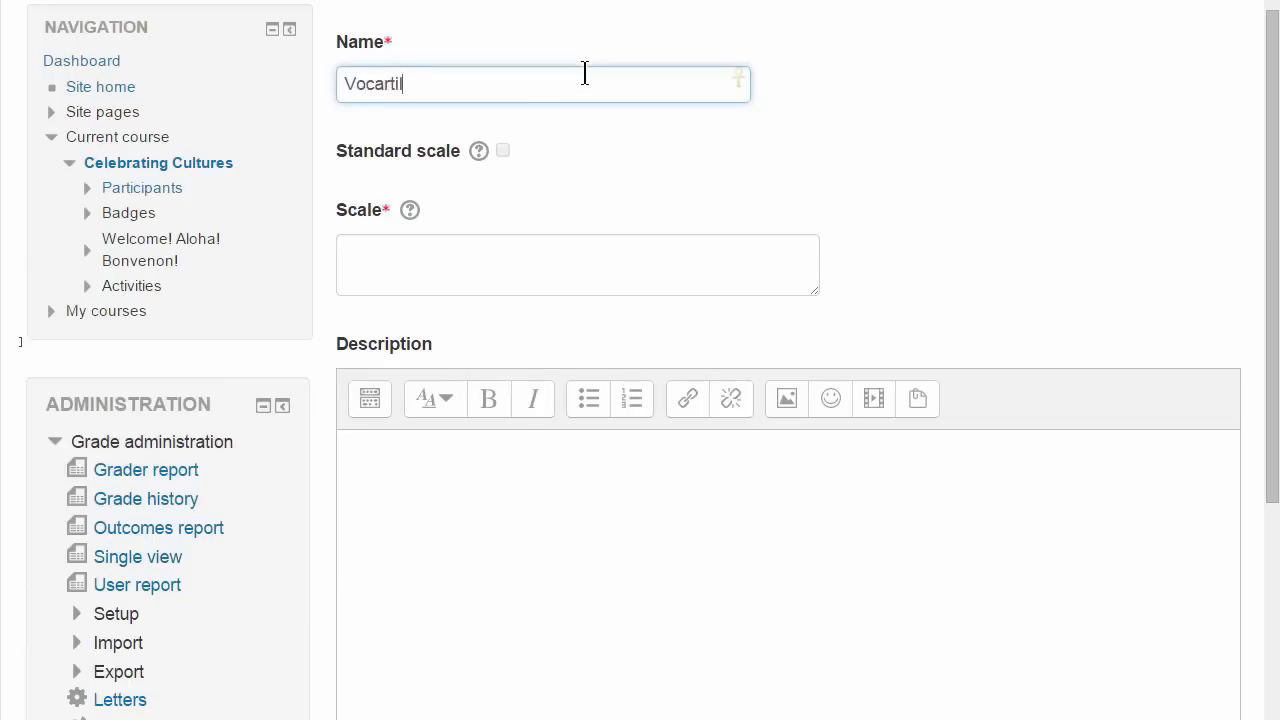
pyautogui.write('Fail,Pass')
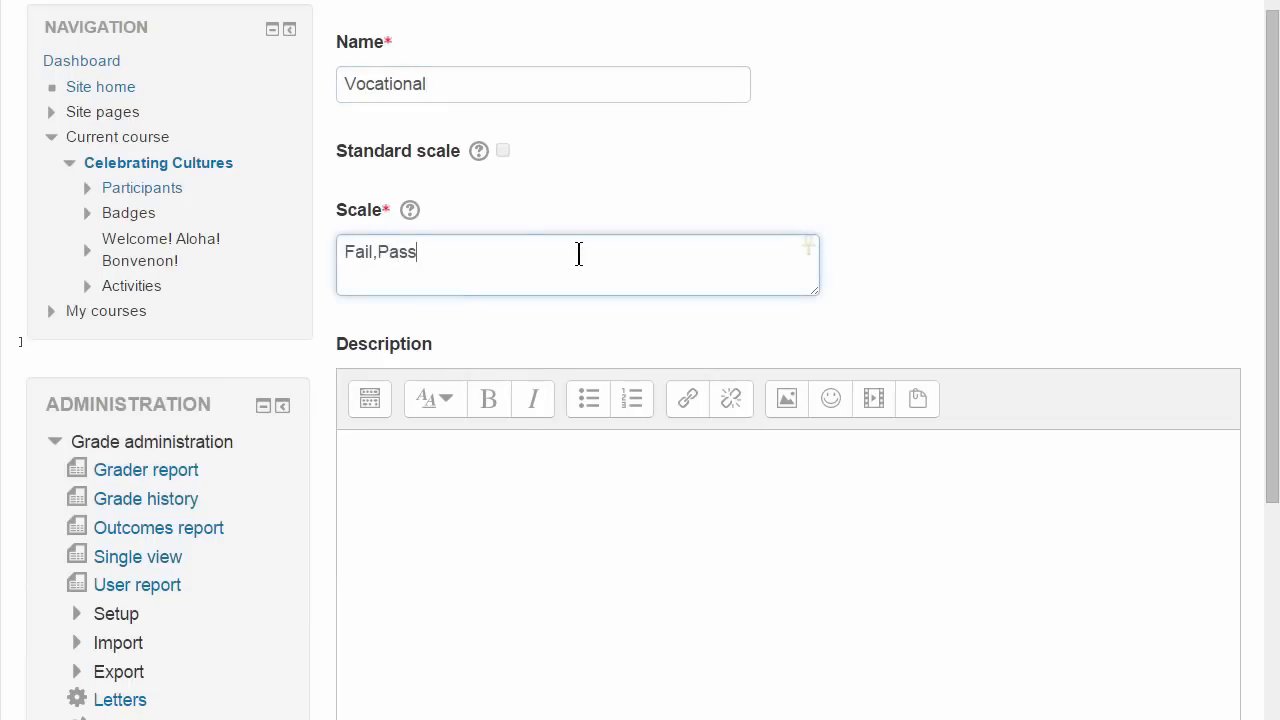
pyautogui.write(',Merit,Distinction')
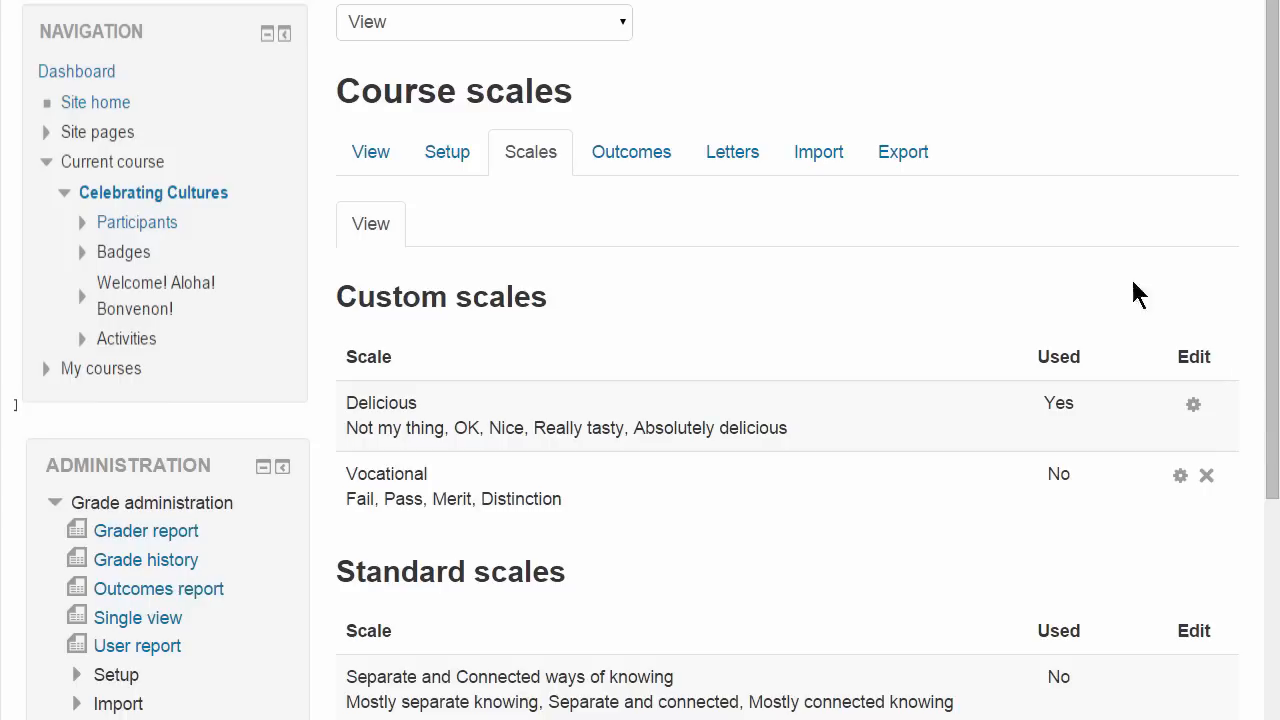
pyautogui.moveTo(818, 152)
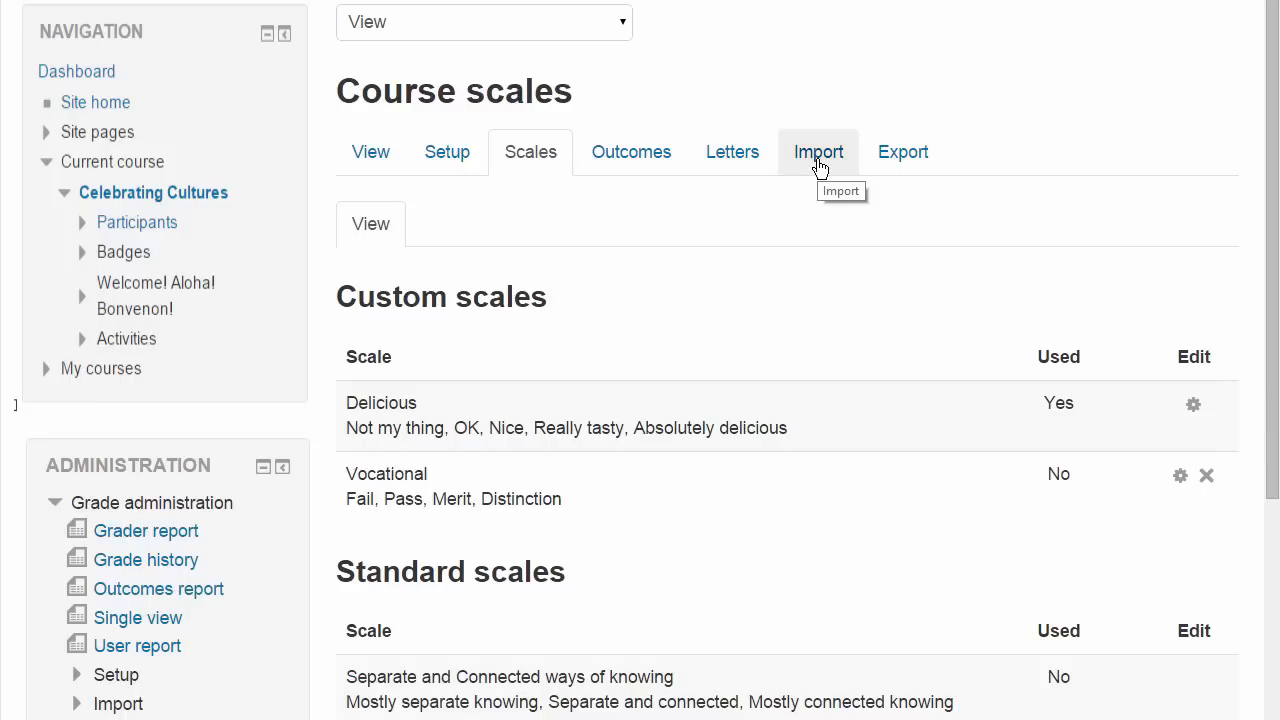
# Visit the Import CSV page, then the Export page for an OpenDocument spreadsheet.
pyautogui.click(818, 152)
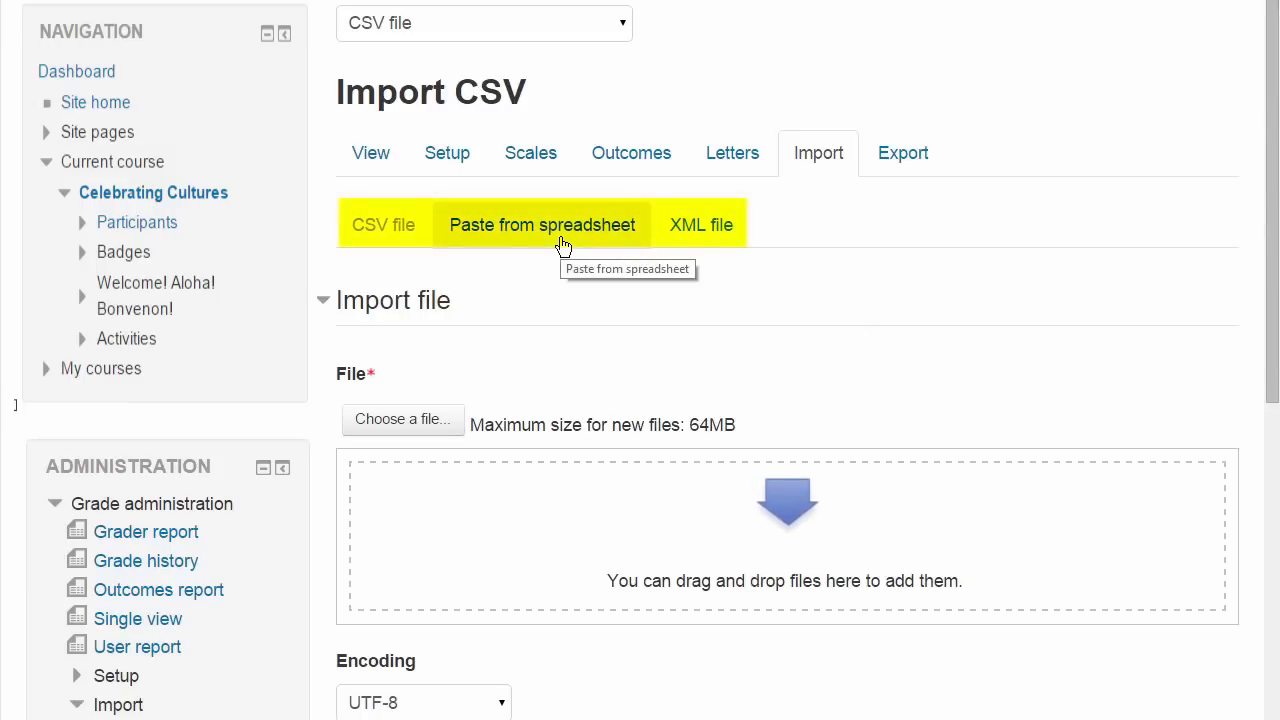
pyautogui.moveTo(902, 153)
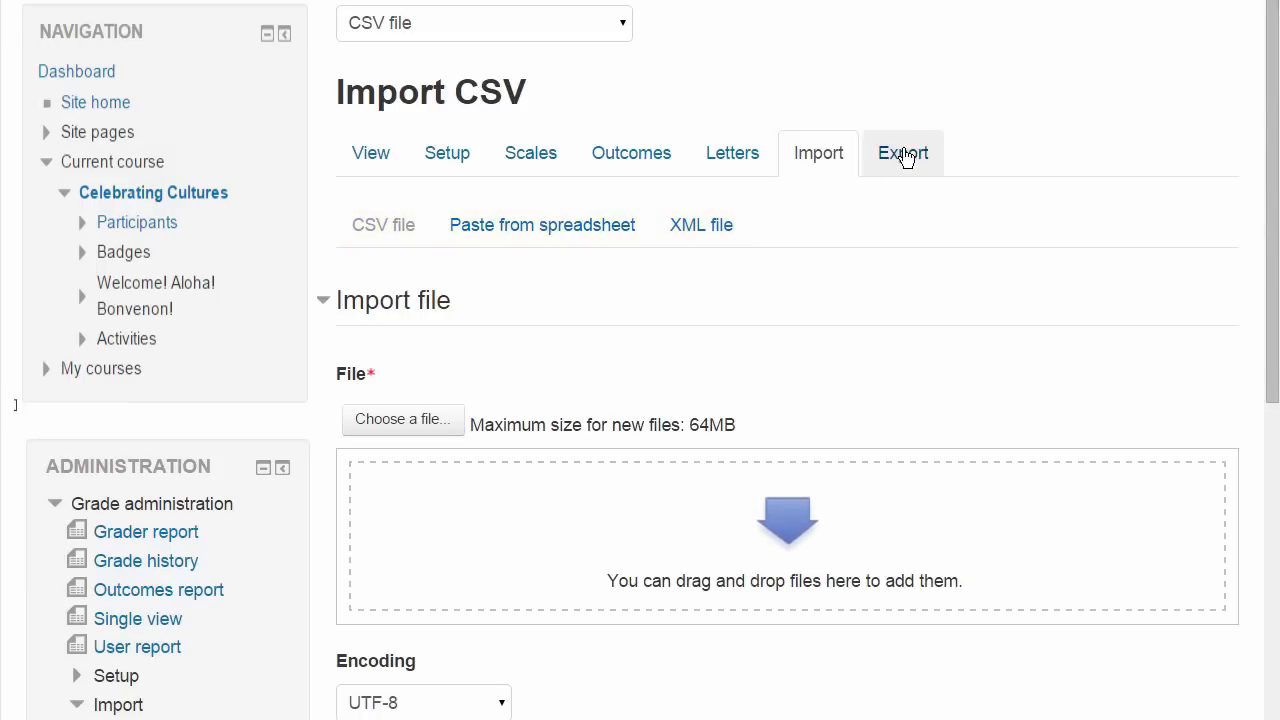
pyautogui.click(902, 153)
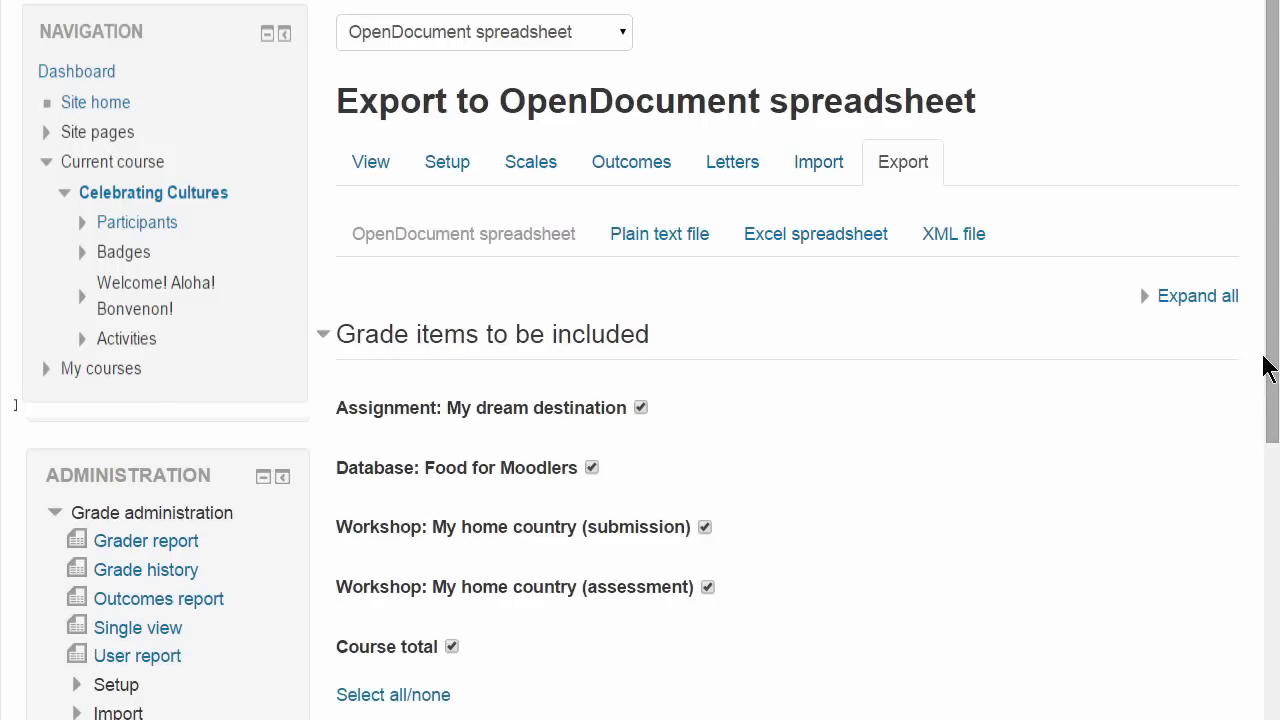